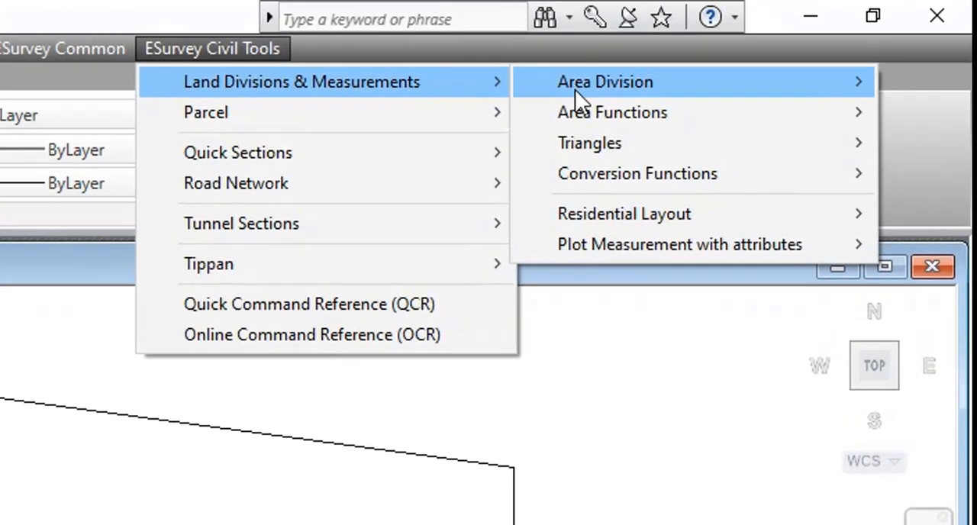
pyautogui.moveTo(589, 143)
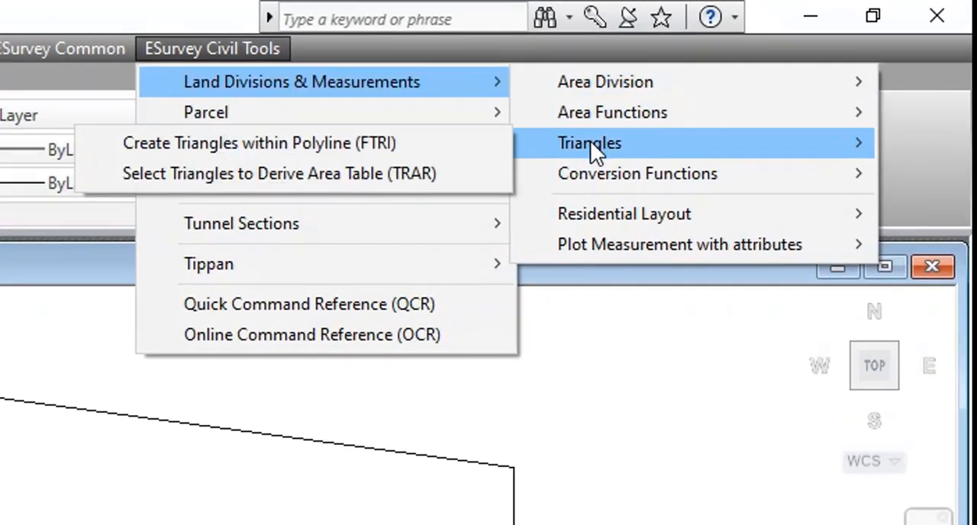
pyautogui.moveTo(390, 142)
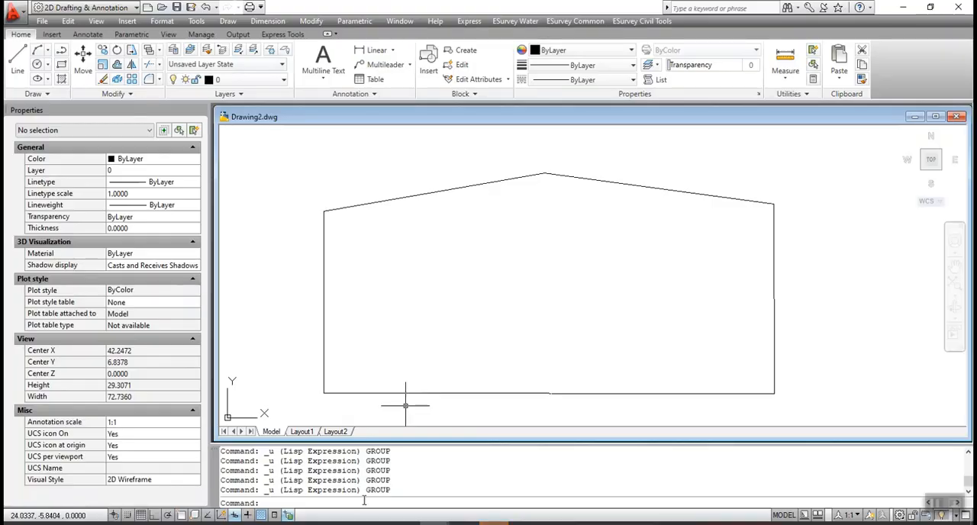
# Run FTRI on the house-shaped polyline to split it into triangles from one interior point.
pyautogui.write('ftr')
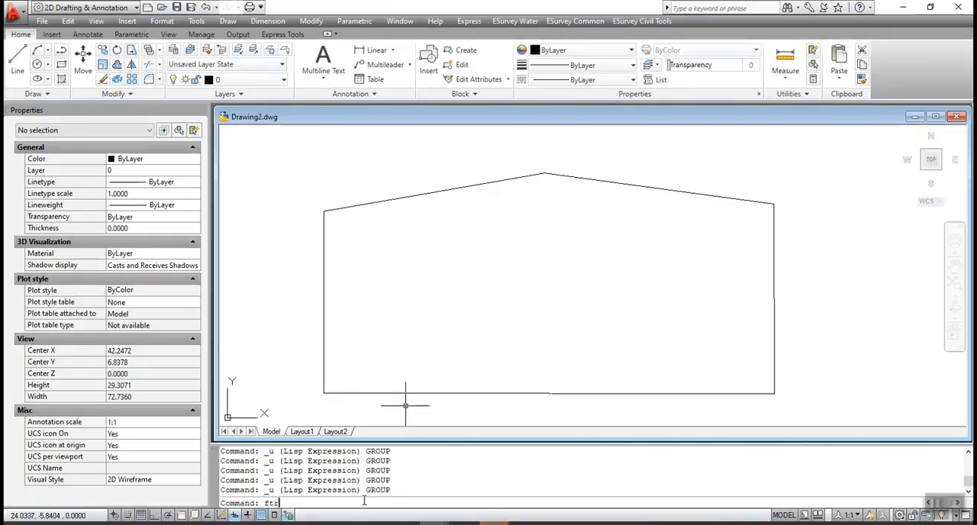
pyautogui.write('i')
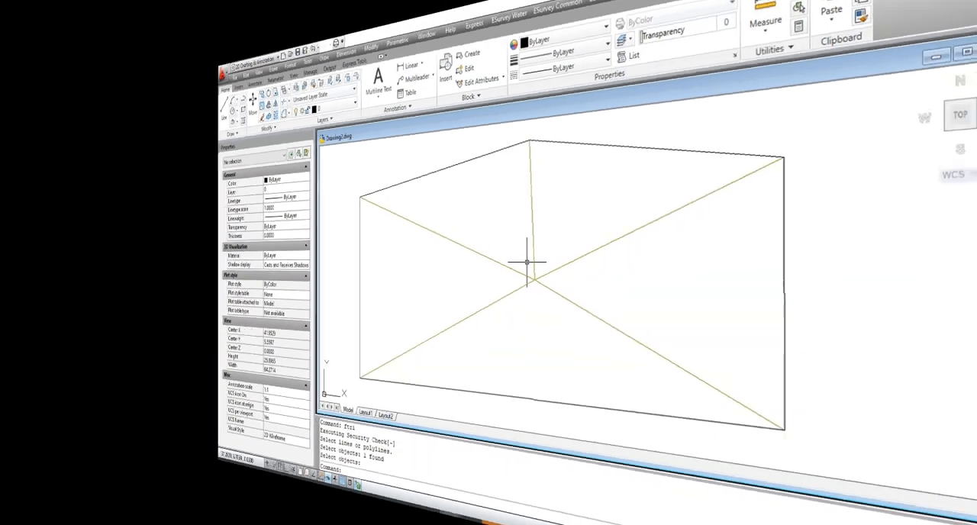
pyautogui.click(389, 36)
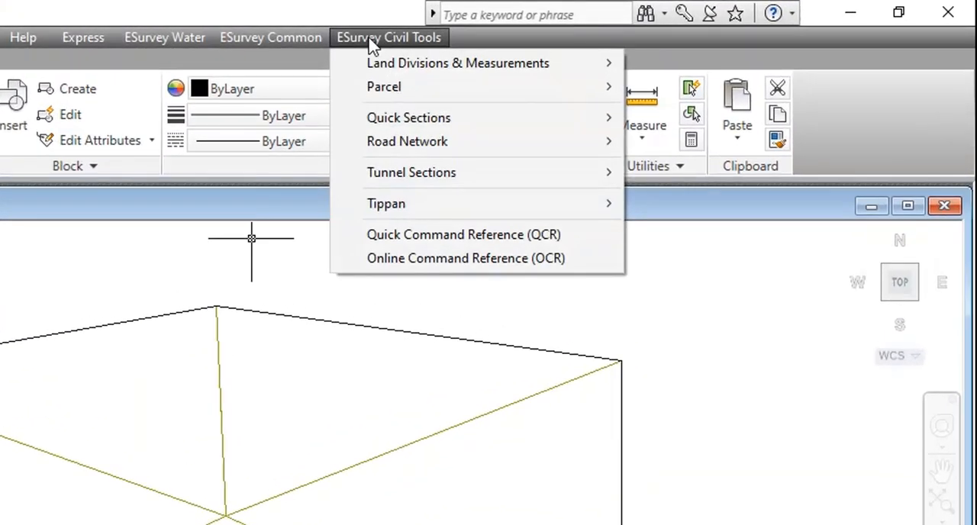
pyautogui.moveTo(679, 110)
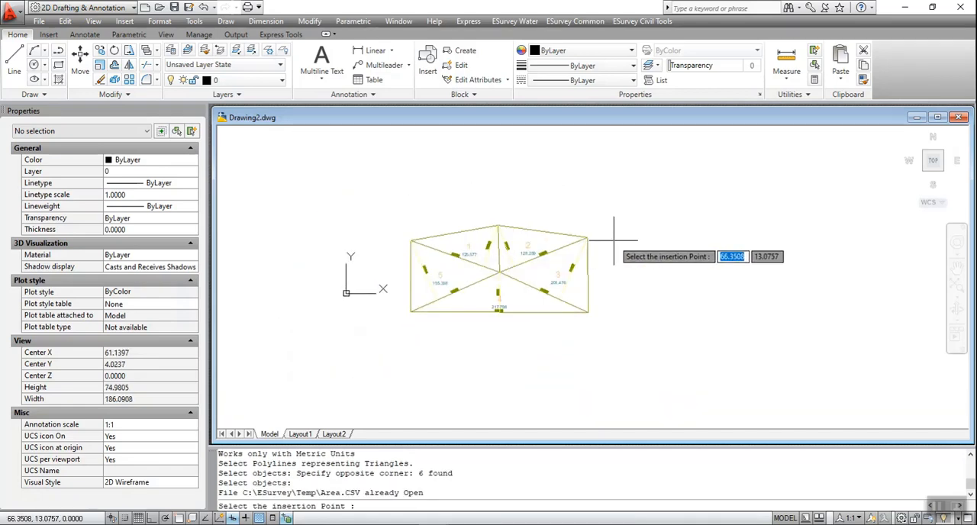
# Place the base, height and area table beside the five labelled triangles.
pyautogui.click(622, 256)
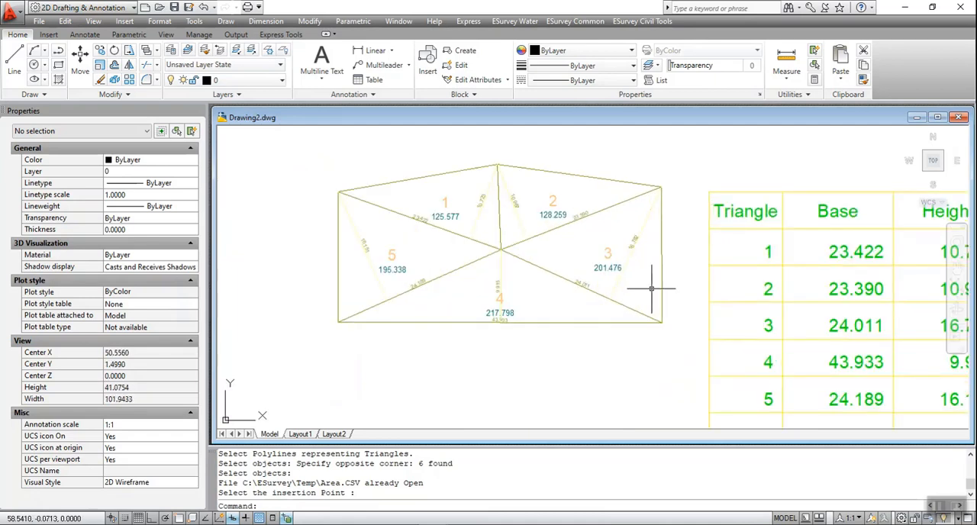
pyautogui.click(642, 20)
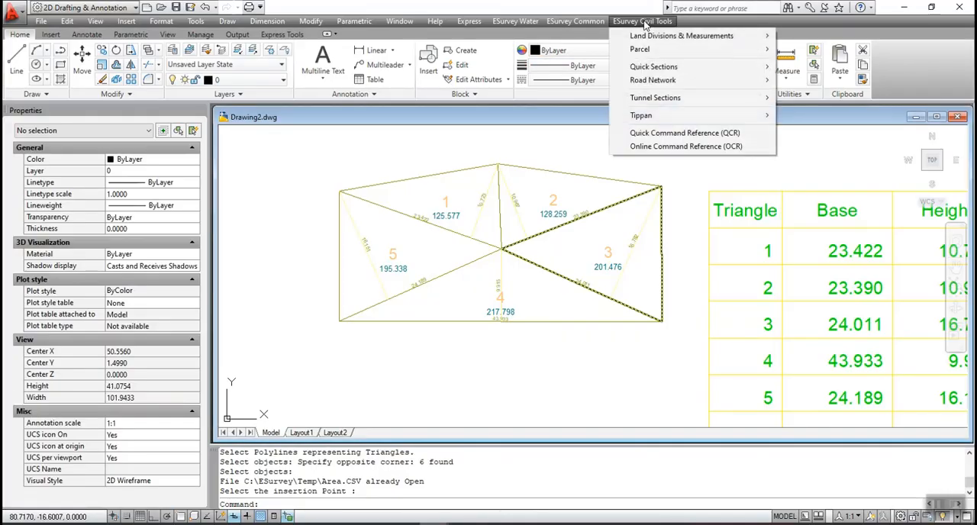